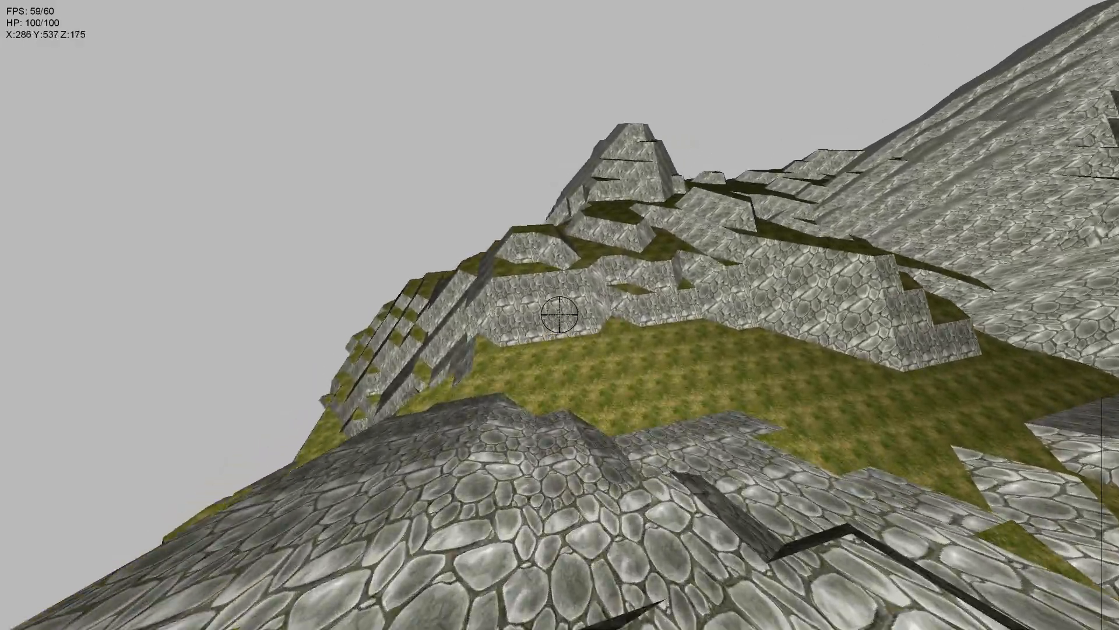
pyautogui.moveTo(560, 314)
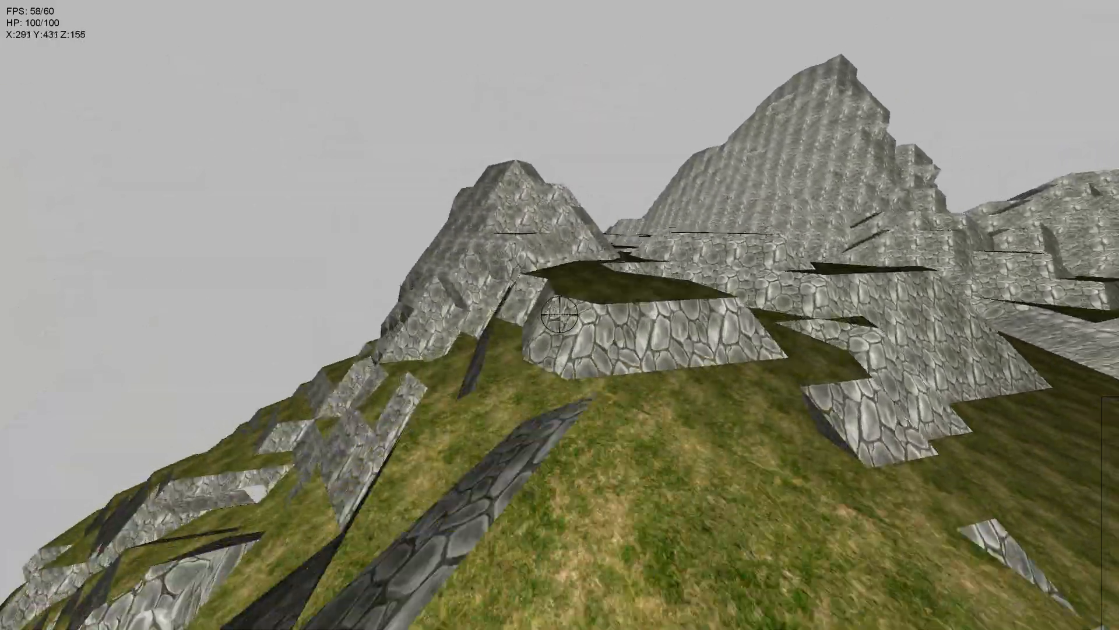
# - Walk forward through the grass valleys between cobblestone ridges up onto the hillside
pyautogui.press('w')
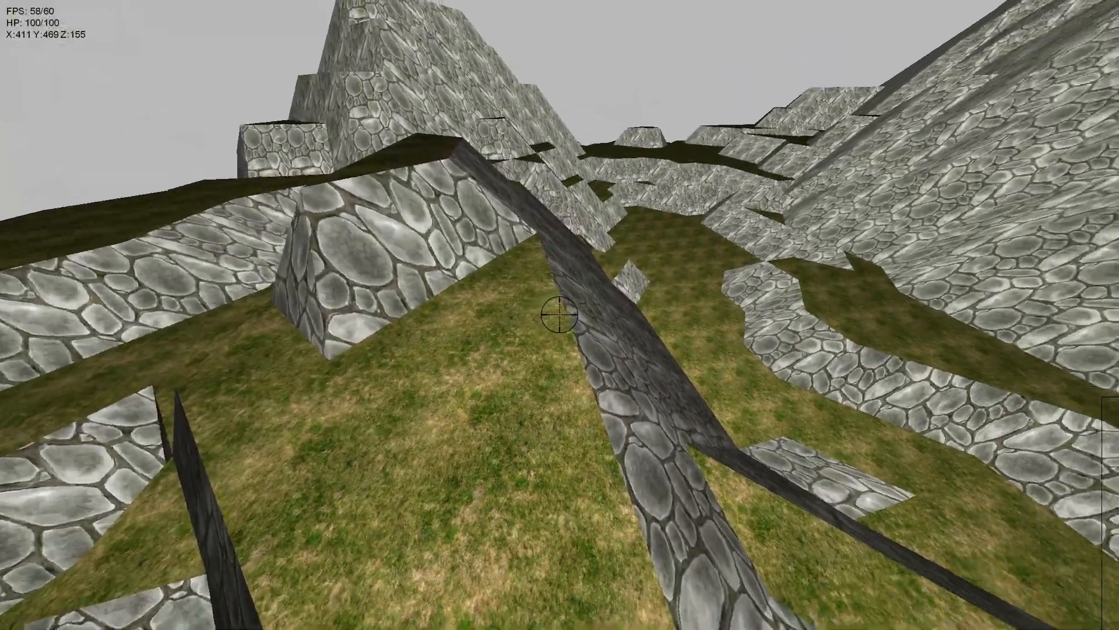
pyautogui.moveTo(560, 315)
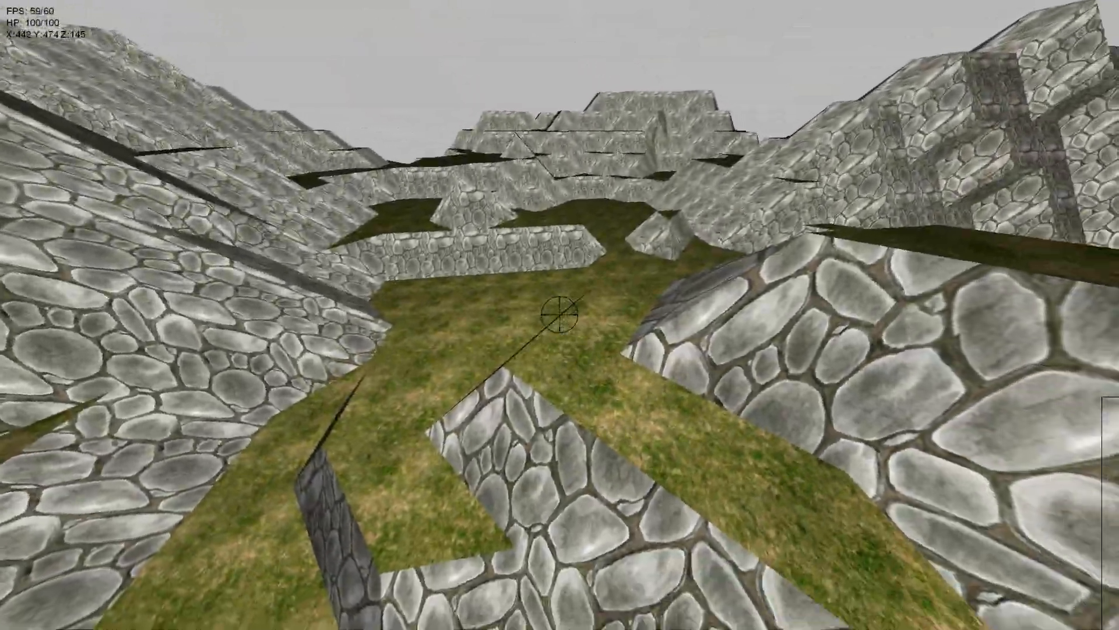
pyautogui.moveTo(560, 314)
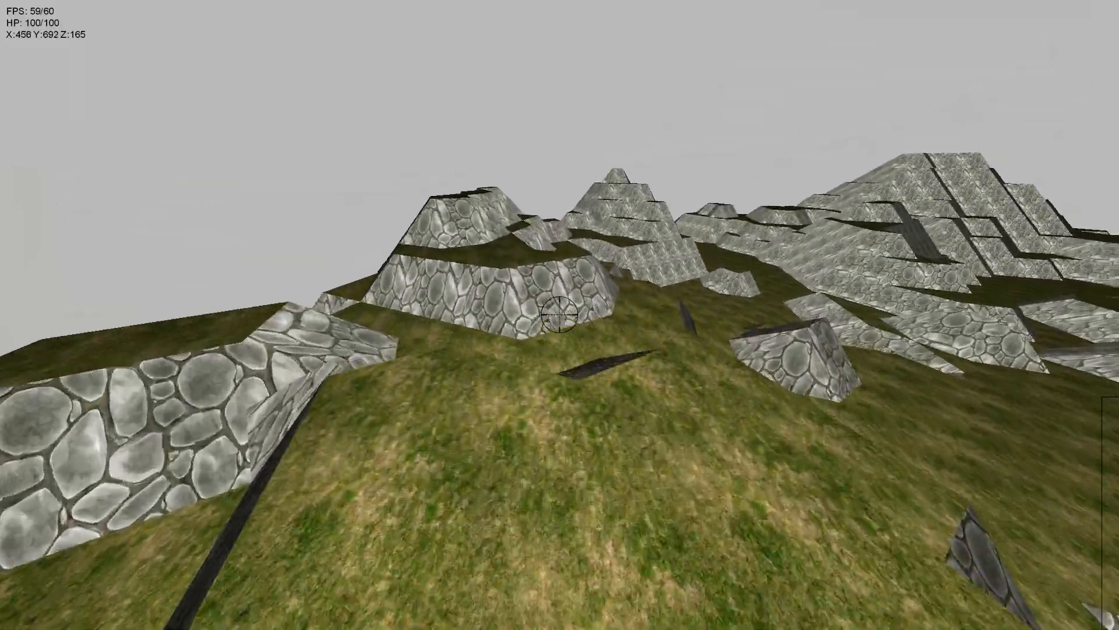
pyautogui.moveTo(560, 315)
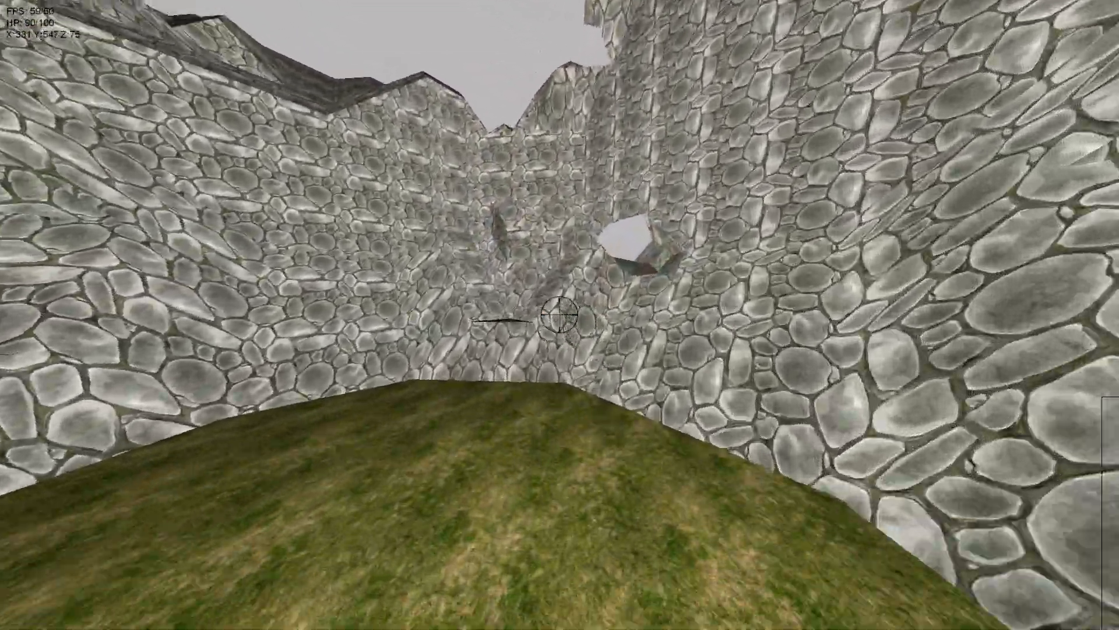
pyautogui.moveTo(560, 315)
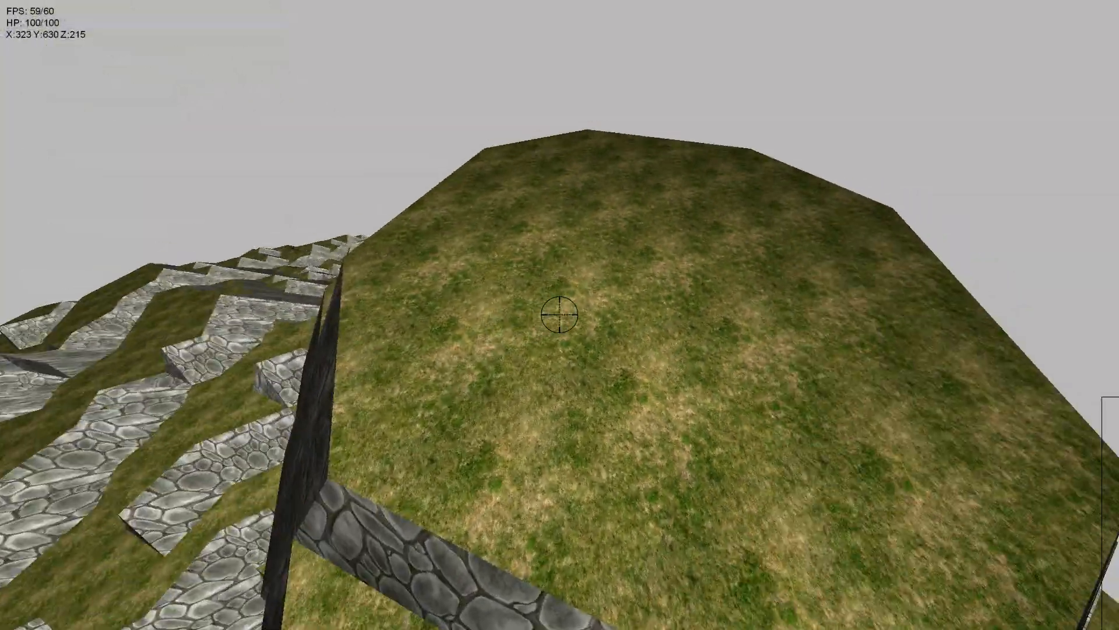
# - Walk through the stone pit past the rounded boulder up onto the higher grass hill
pyautogui.press('w')
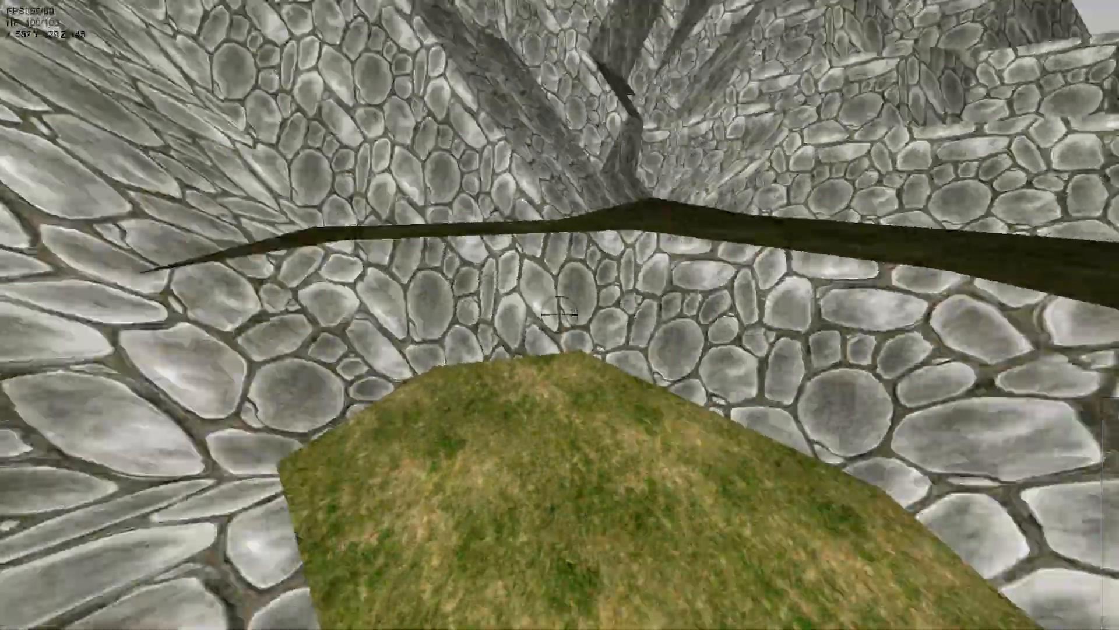
pyautogui.moveTo(559, 315)
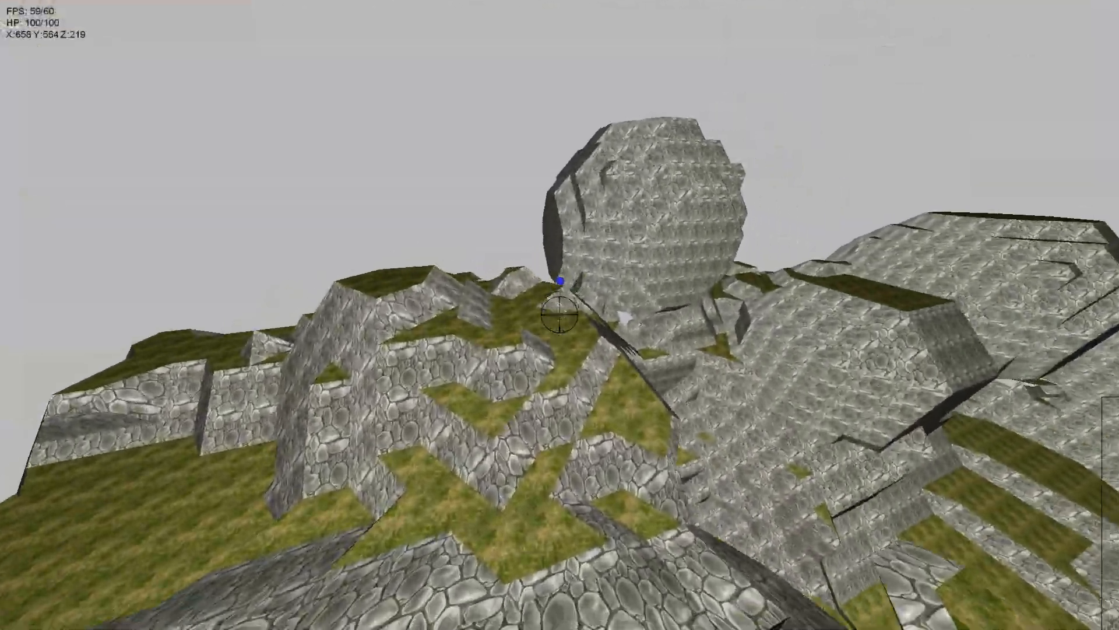
pyautogui.press('w')
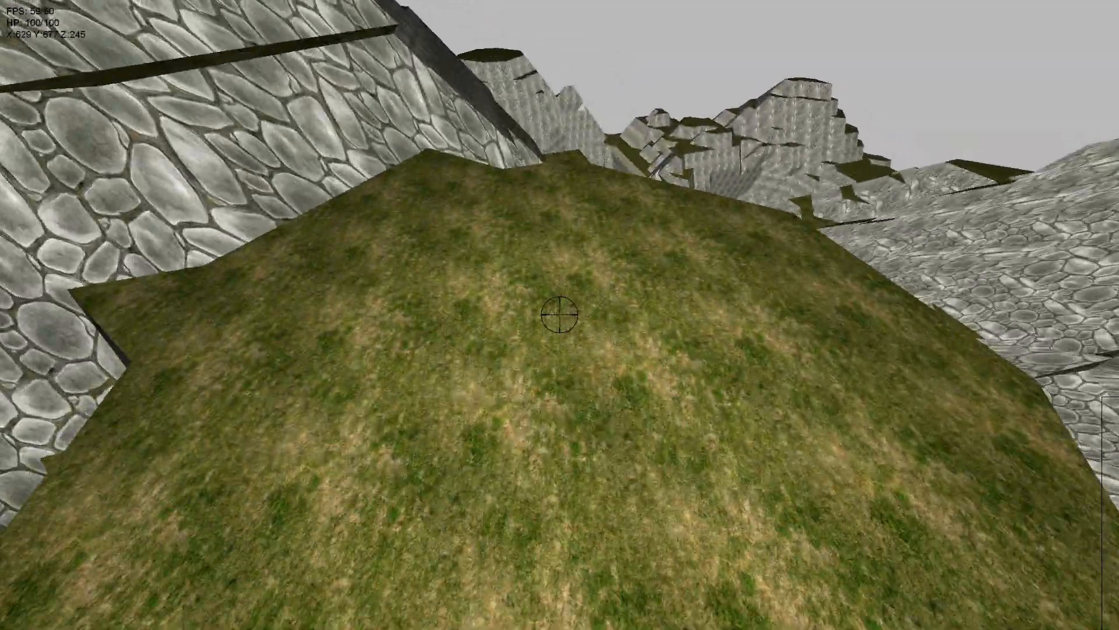